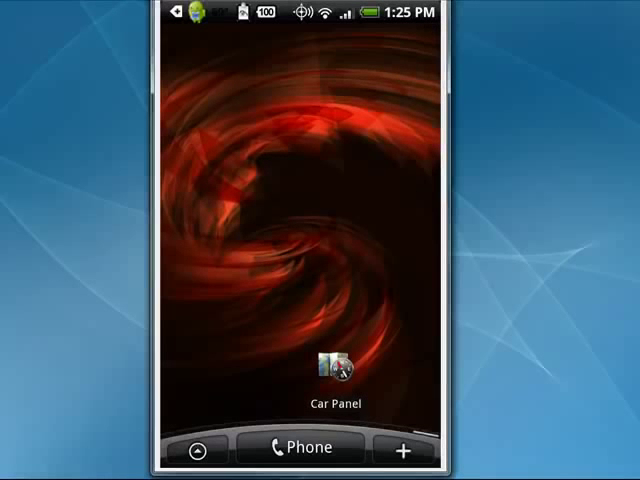
- Add a chompSMS app shortcut to the home screen above the Car Panel shortcut
click(404, 448)
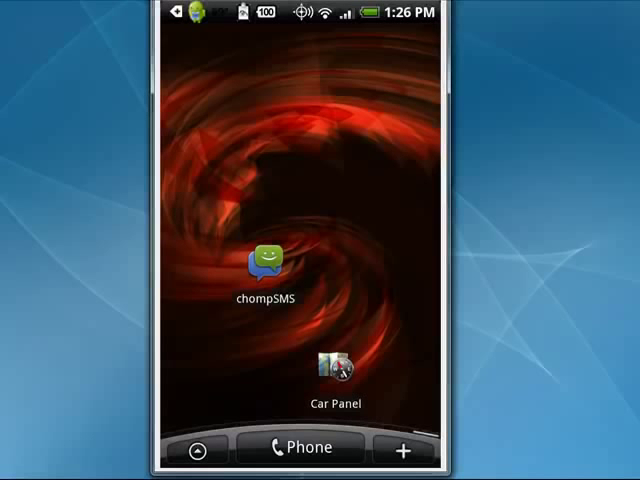
click(404, 448)
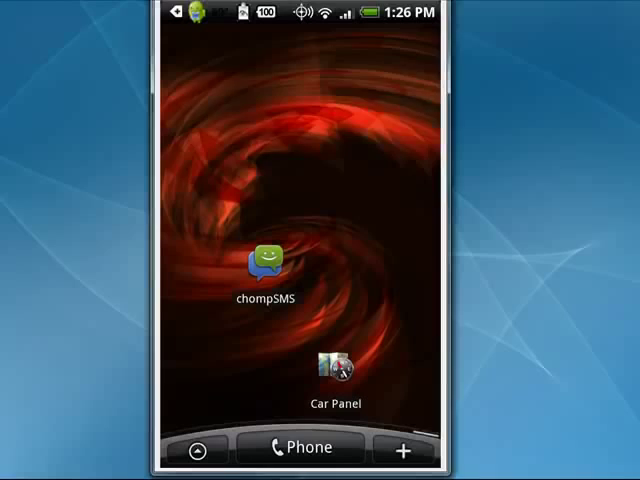
- Drop the large chompSMS message widget, showing no unread messages, onto the home screen
click(262, 262)
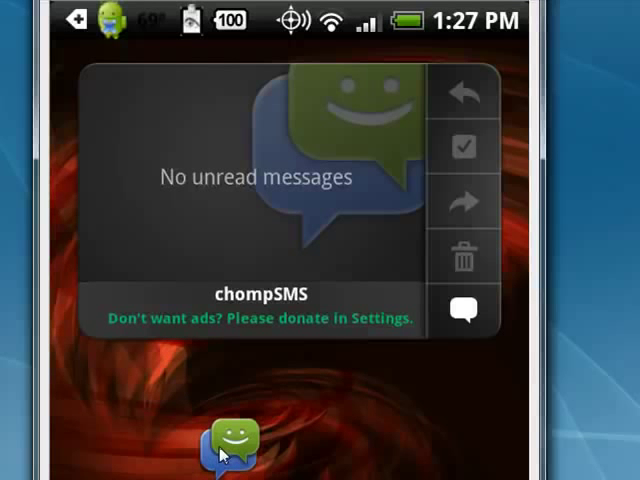
mouse_move(208, 416)
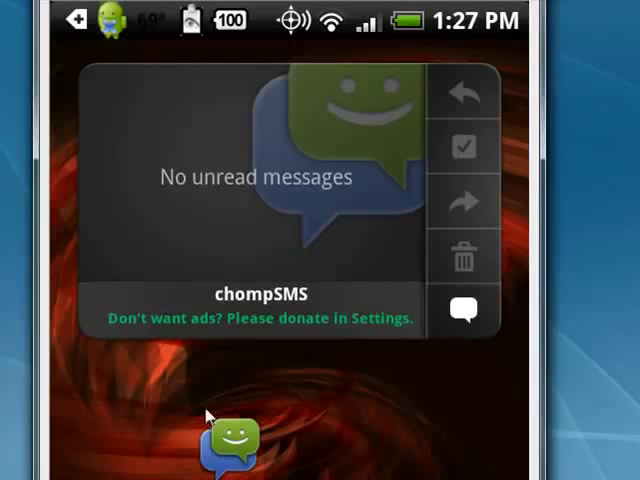
mouse_move(222, 432)
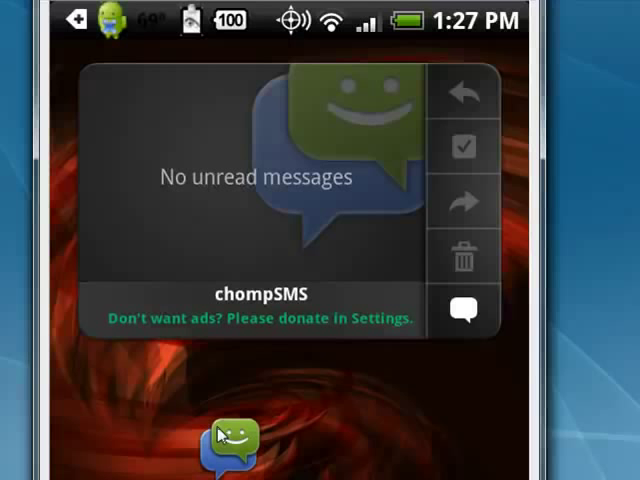